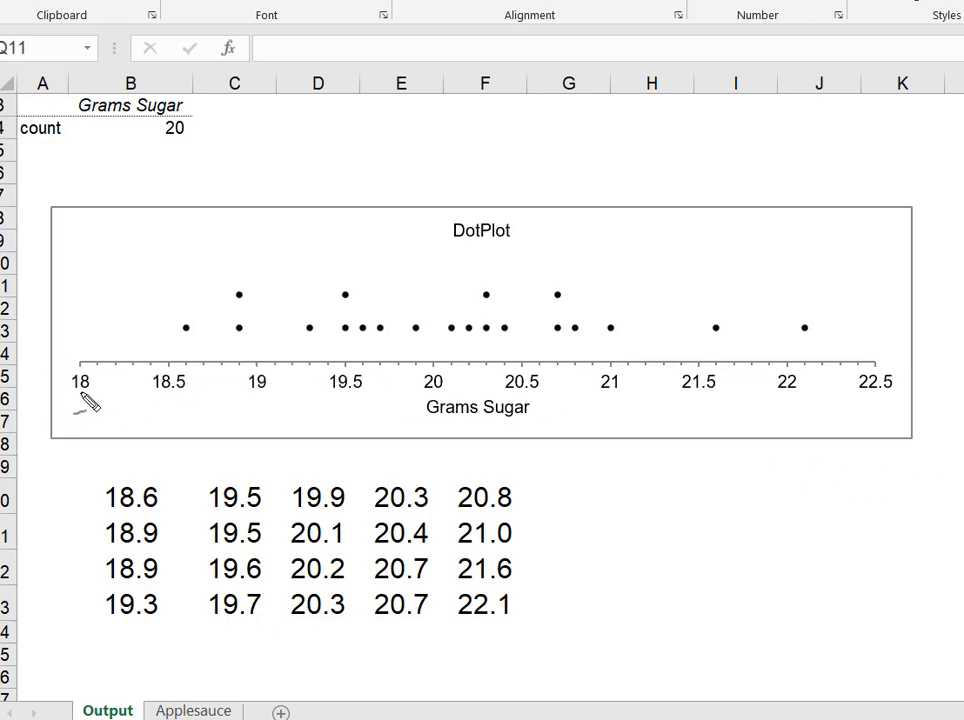
pyautogui.moveTo(878, 408)
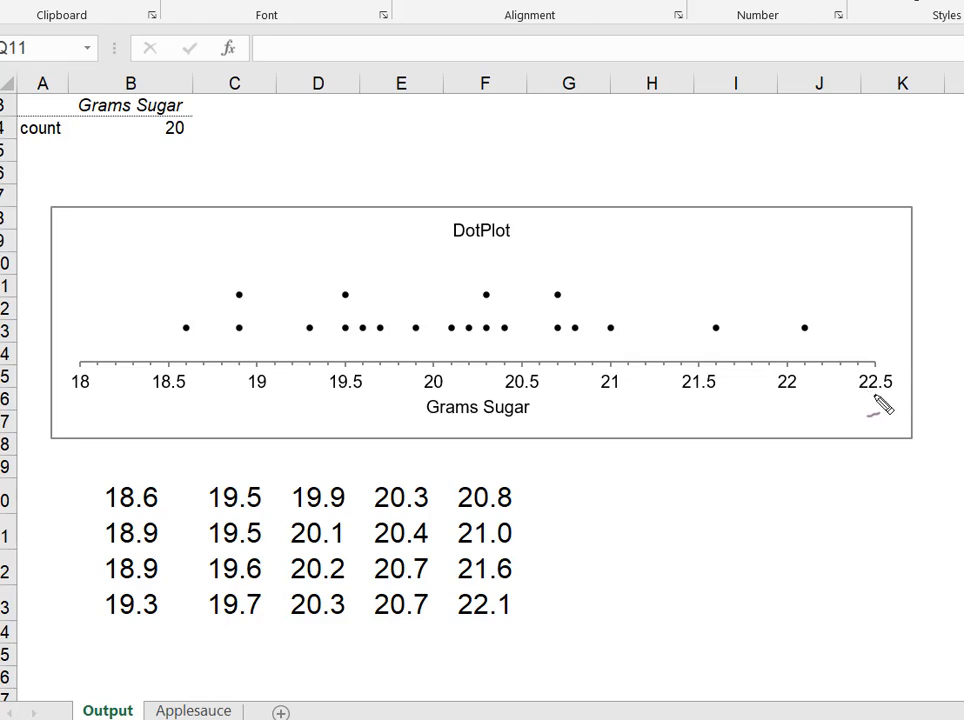
pyautogui.moveTo(184, 336)
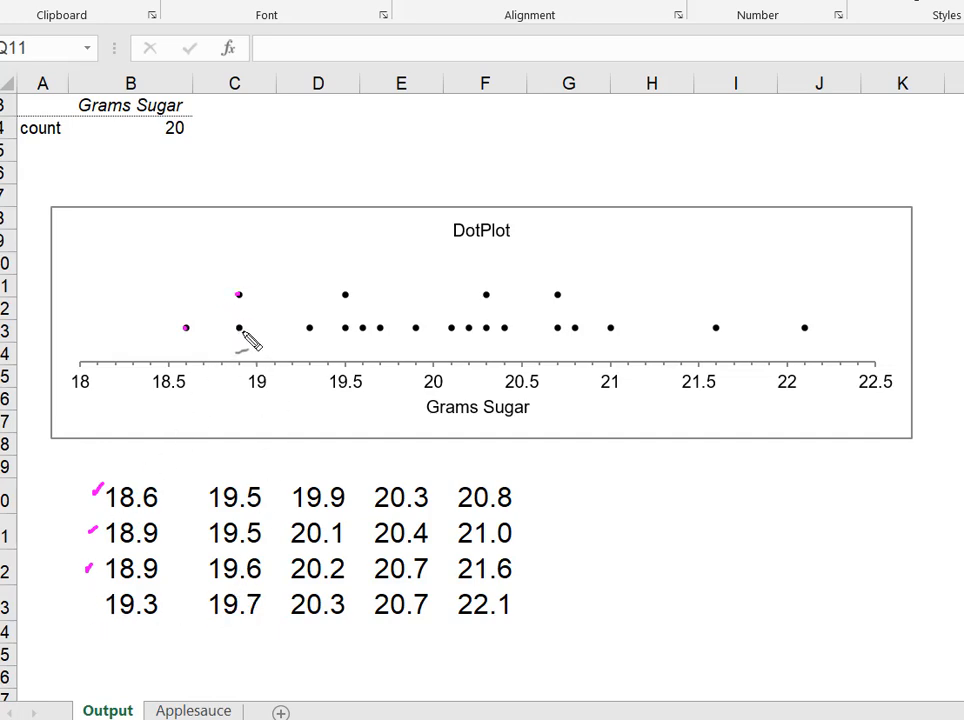
pyautogui.moveTo(164, 590)
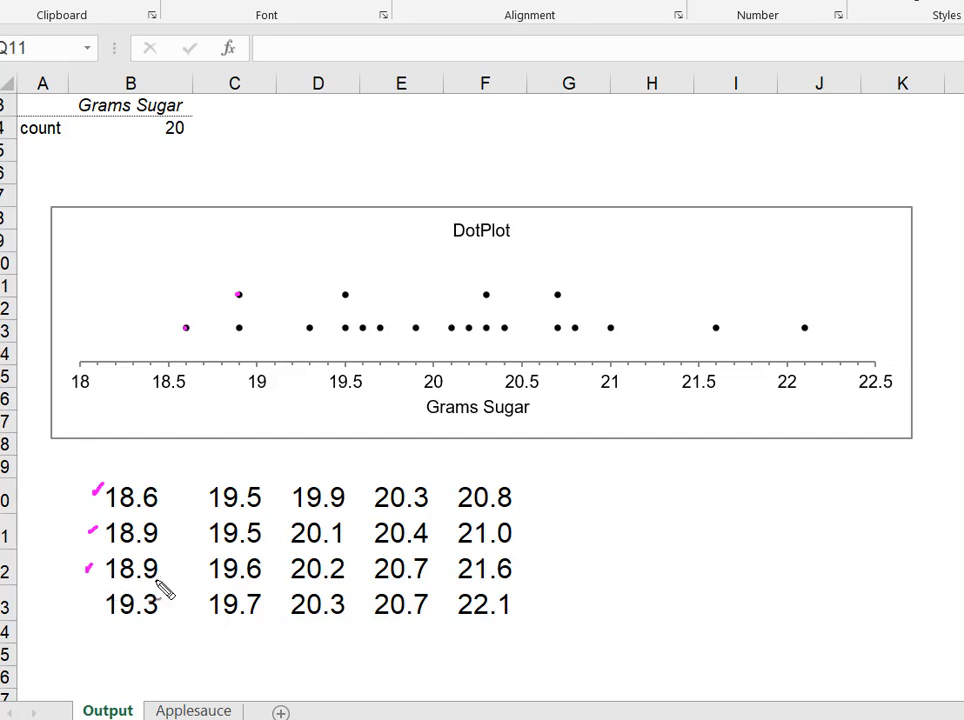
pyautogui.moveTo(160, 592)
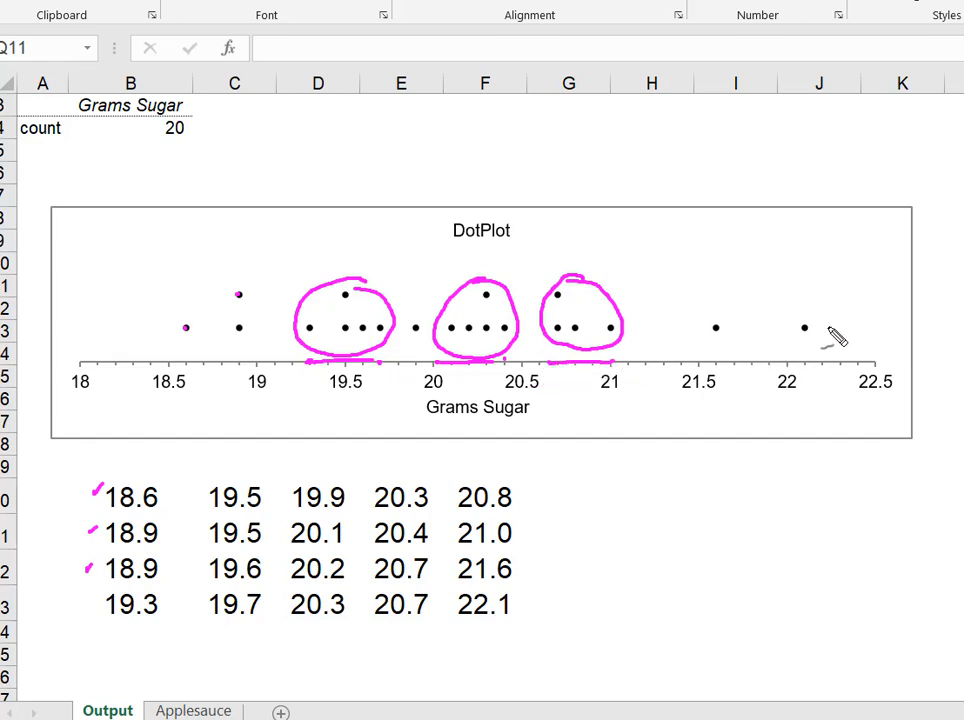
# Circle and underline the dot clusters around 19.5, 20.3 and 20.8 in pink ink
pyautogui.moveTo(830, 336); pyautogui.dragTo(716, 336)
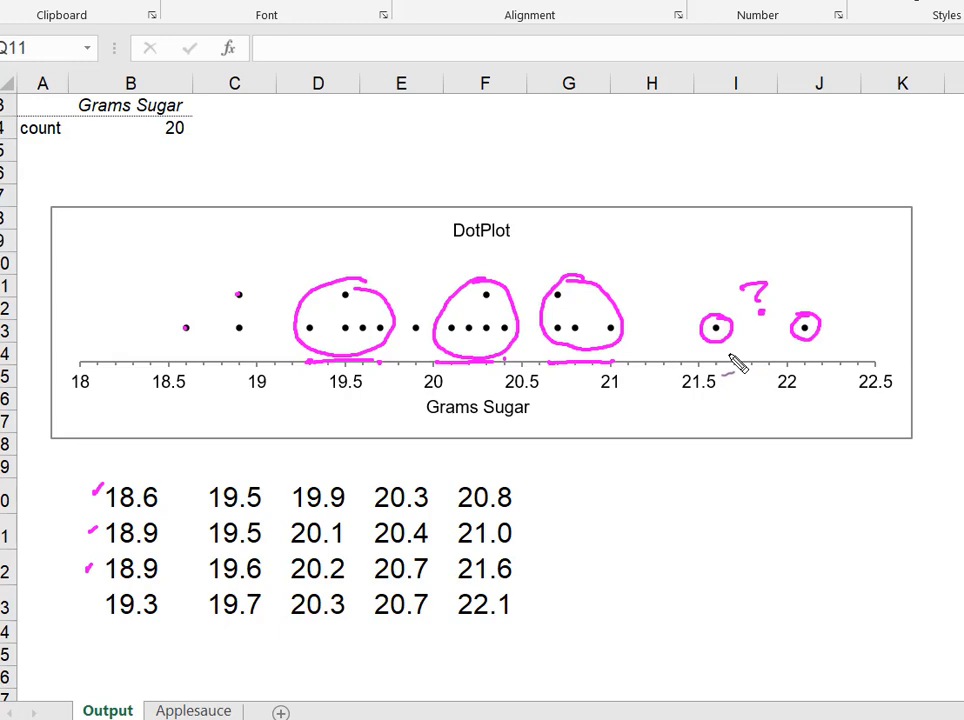
# Bracket the 21.6 and 22.1 dots as possible outliers and circle those values in the list
pyautogui.moveTo(718, 362); pyautogui.dragTo(796, 362)
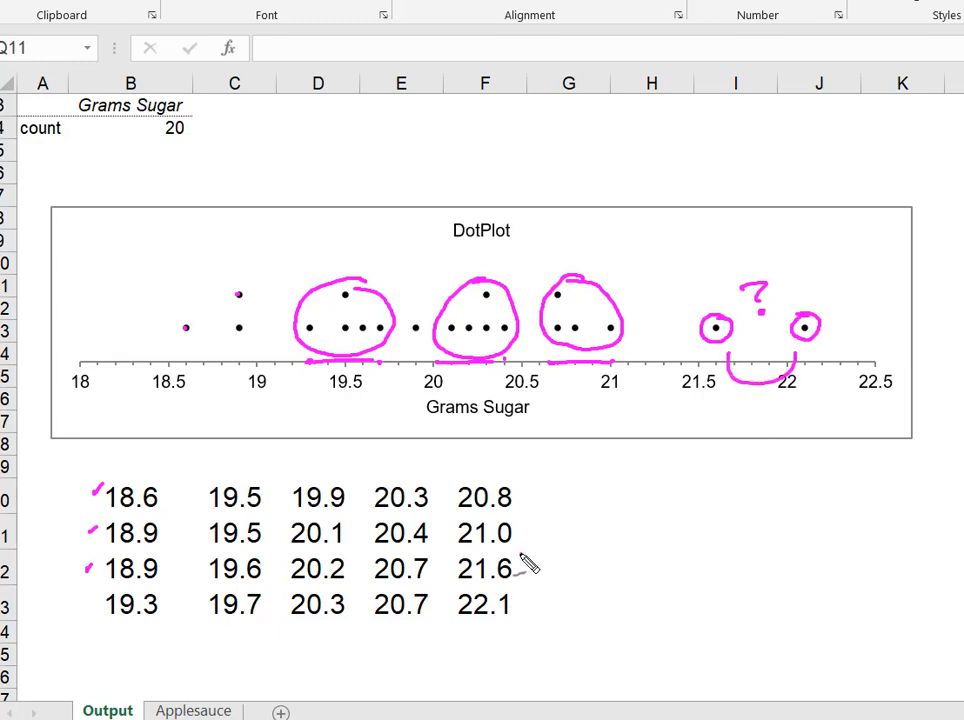
pyautogui.moveTo(520, 550); pyautogui.dragTo(464, 630)
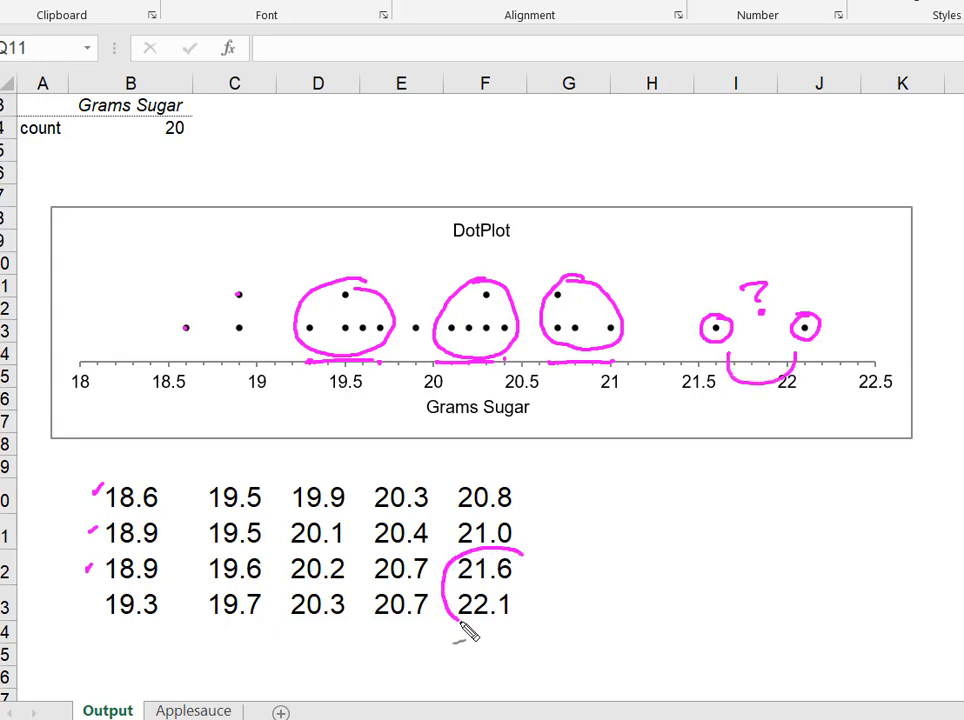